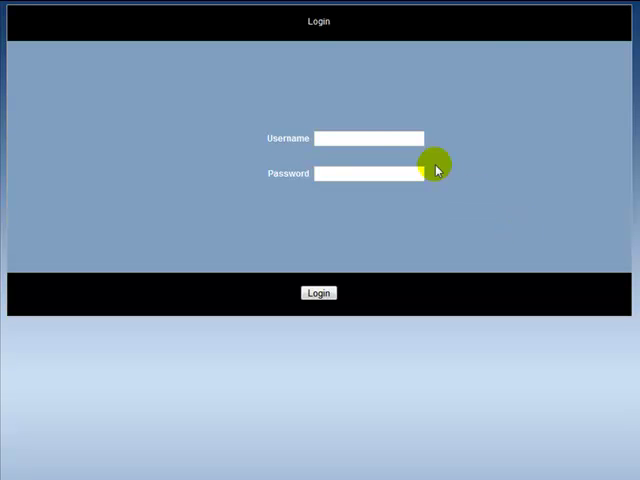
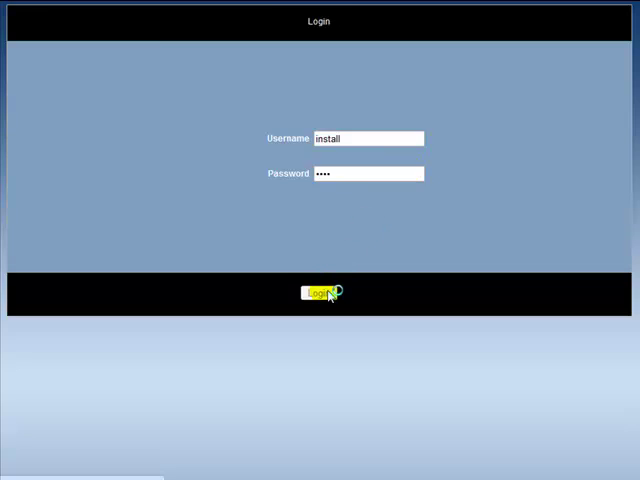
# Log in to the web admin with the installer username and password.
pyautogui.click(319, 293)
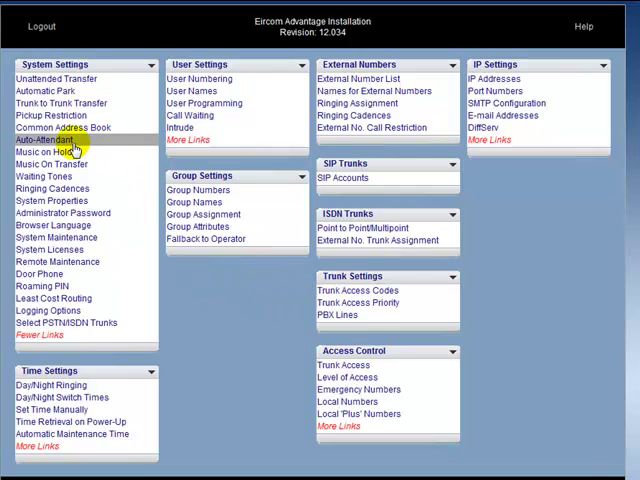
# Open Auto-Attendant under System Settings to view its ten messages.
pyautogui.click(45, 139)
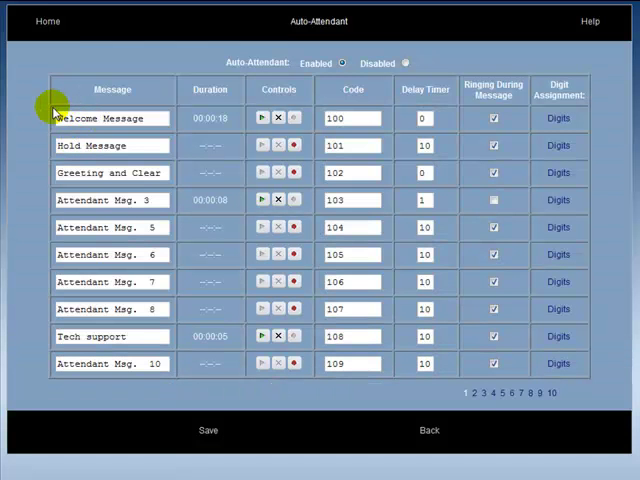
pyautogui.moveTo(258, 38)
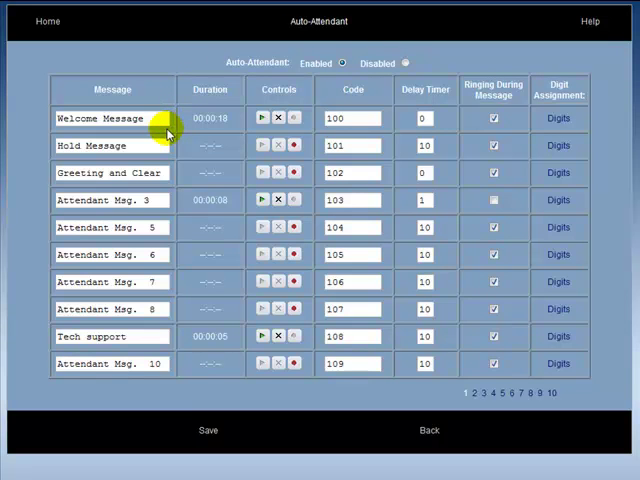
pyautogui.moveTo(216, 130)
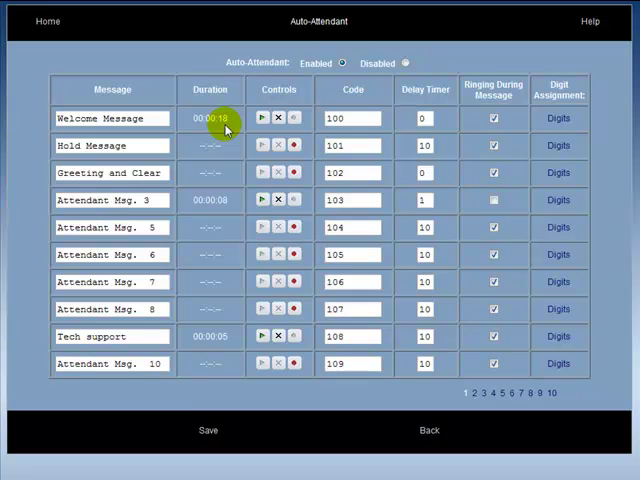
pyautogui.moveTo(235, 145)
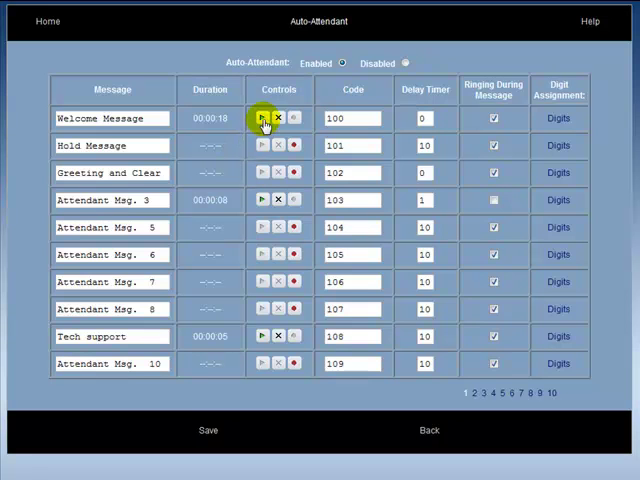
pyautogui.moveTo(262, 118)
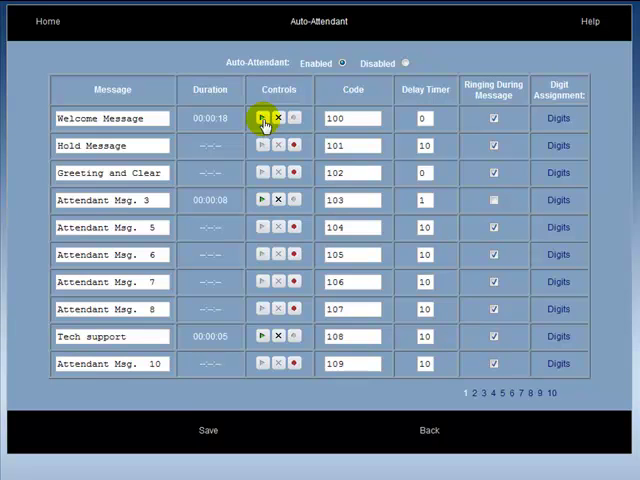
pyautogui.moveTo(278, 118)
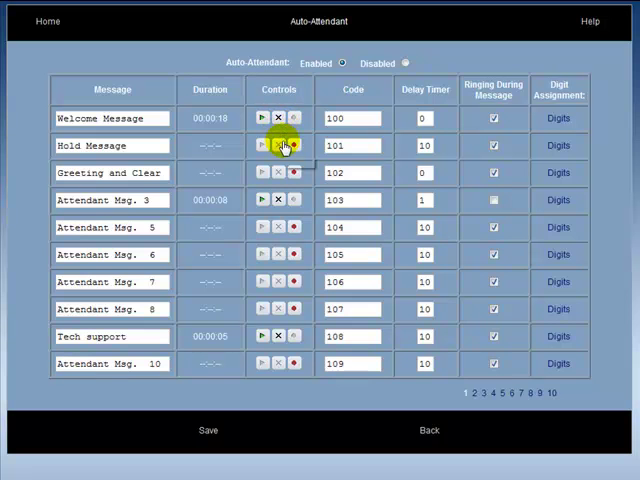
pyautogui.moveTo(294, 145)
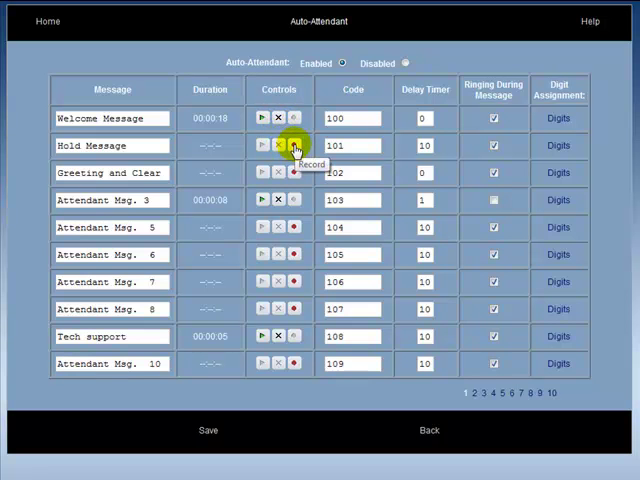
pyautogui.click(295, 145)
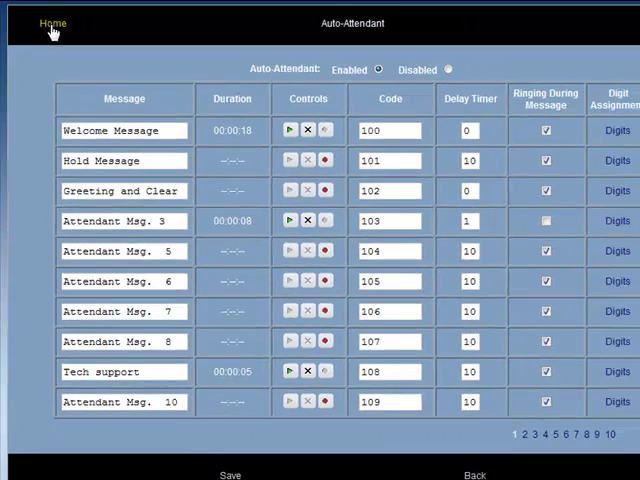
# From the main menu, enter members 1048 and 107 for Group 82 in Group Assignment.
pyautogui.click(52, 23)
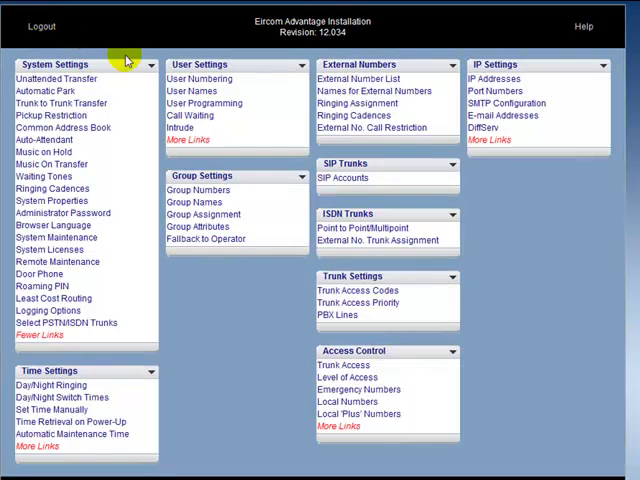
pyautogui.moveTo(195, 202)
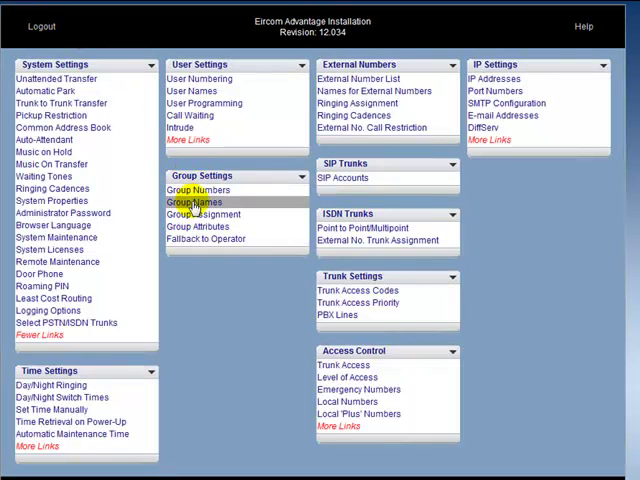
pyautogui.click(204, 213)
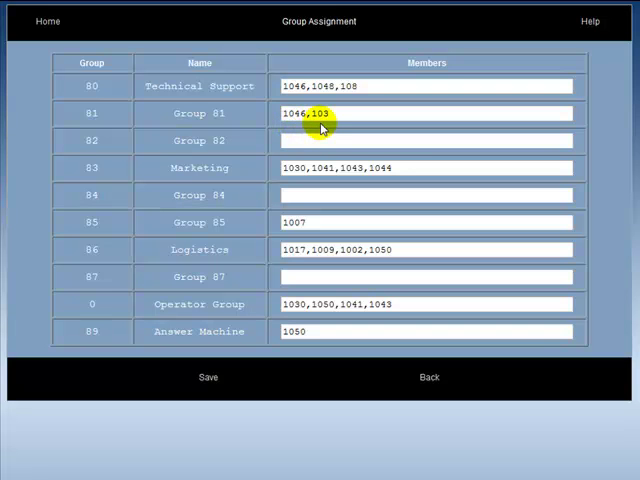
pyautogui.moveTo(328, 123)
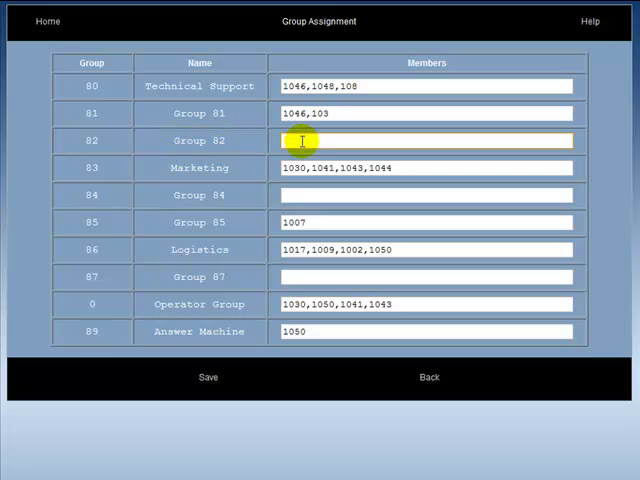
pyautogui.write('1048')
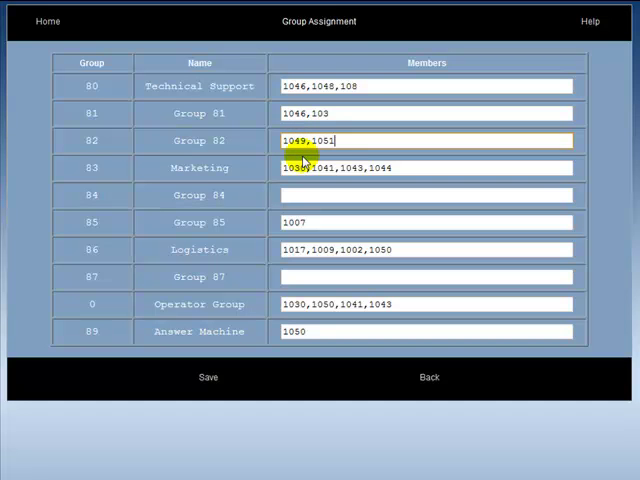
pyautogui.write(',')
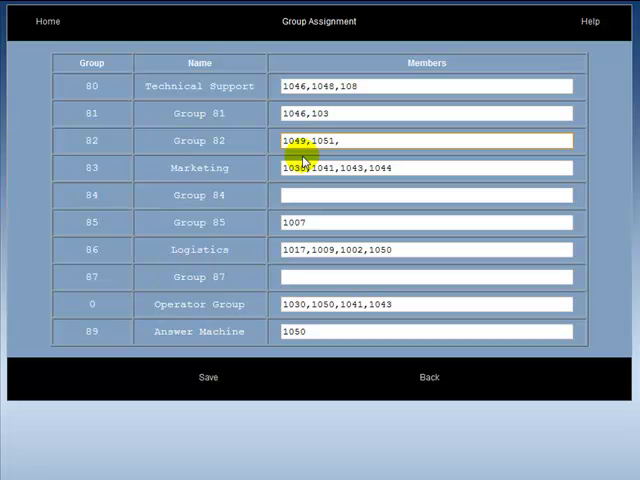
pyautogui.write('1')
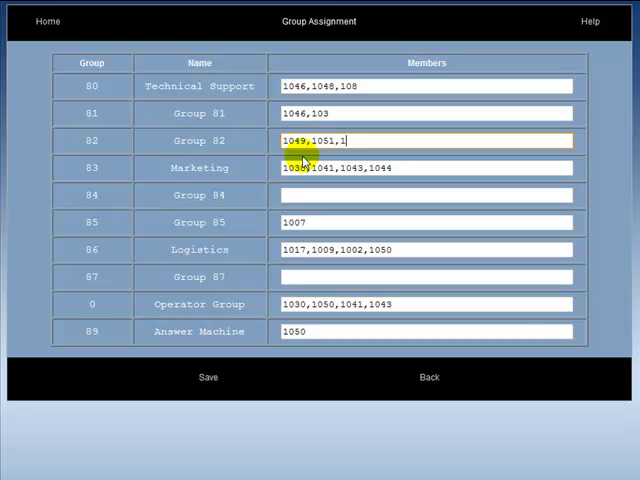
pyautogui.write('07')
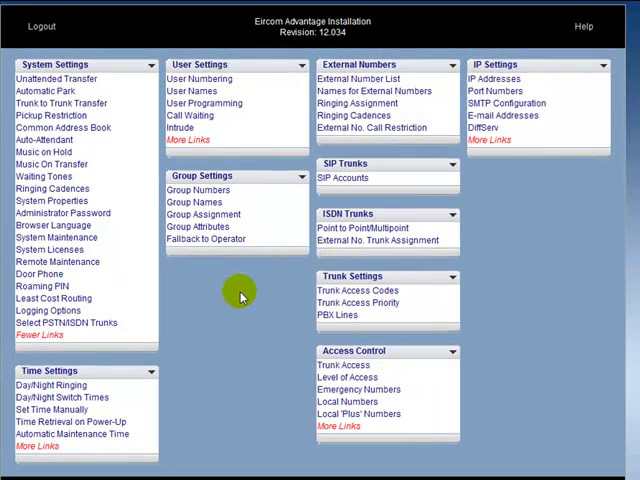
pyautogui.moveTo(52, 188)
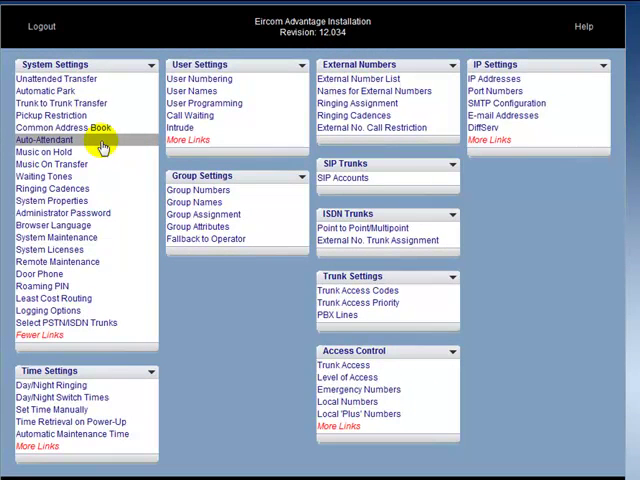
# Open Auto-Attendant from System Settings on the main menu.
pyautogui.click(42, 139)
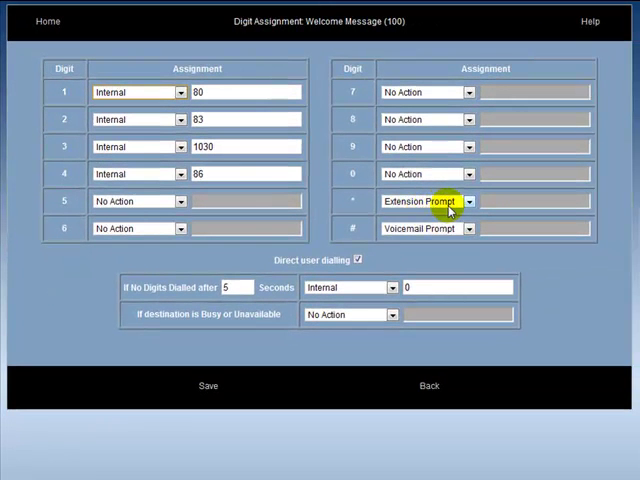
pyautogui.click(468, 201)
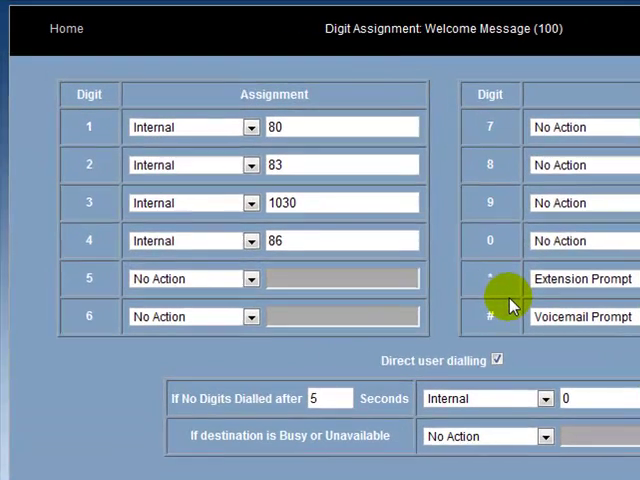
pyautogui.click(580, 317)
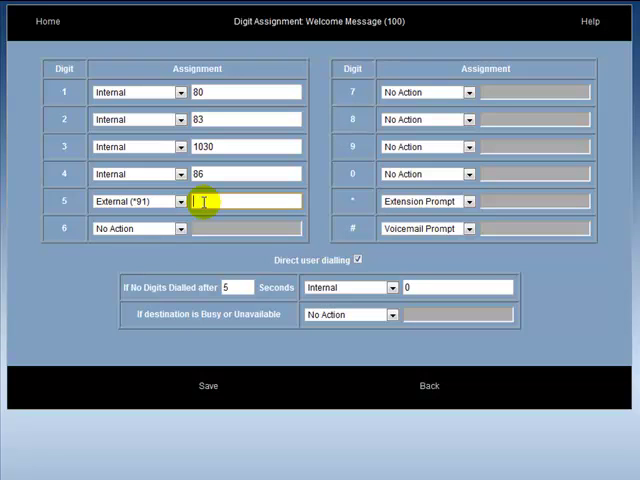
pyautogui.write('0035387')
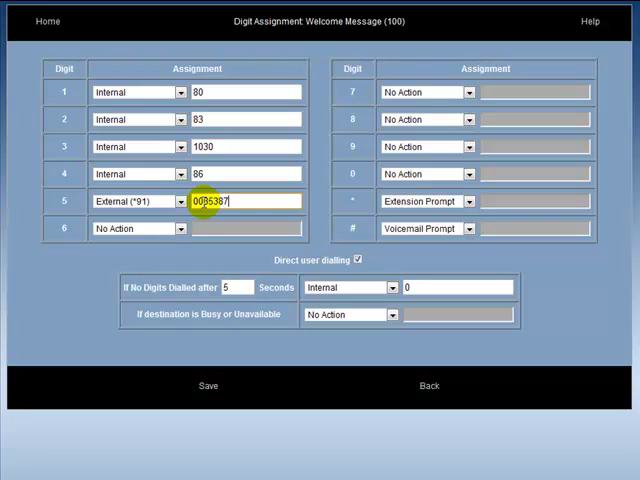
pyautogui.write('123456')
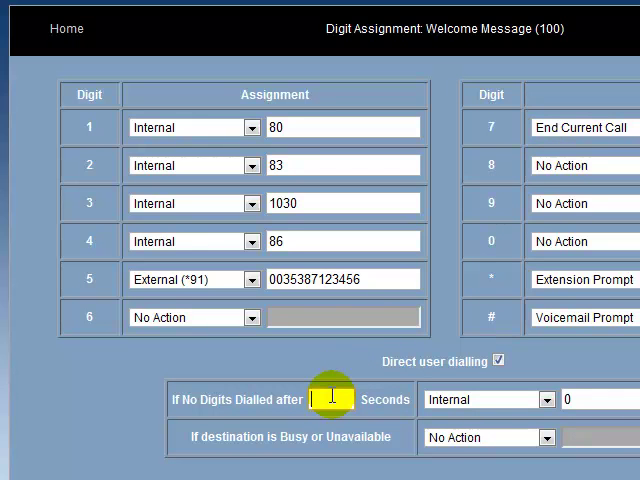
# Set the Welcome Message No Digits timeout to 7 seconds.
pyautogui.write('7')
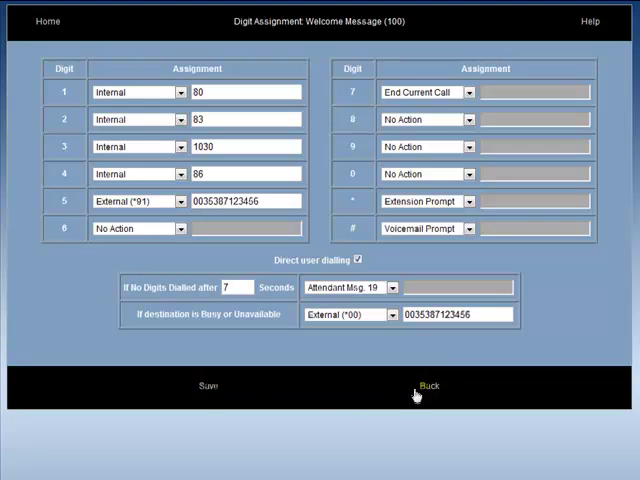
# Go back to the message list, return Home, and log out of the web admin.
pyautogui.click(427, 386)
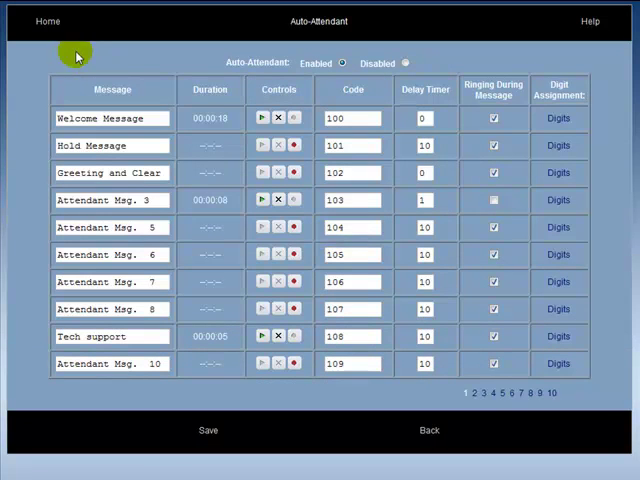
pyautogui.click(46, 21)
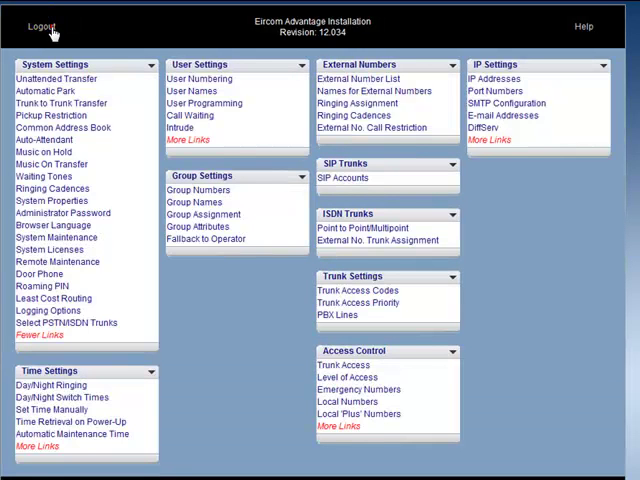
pyautogui.click(42, 26)
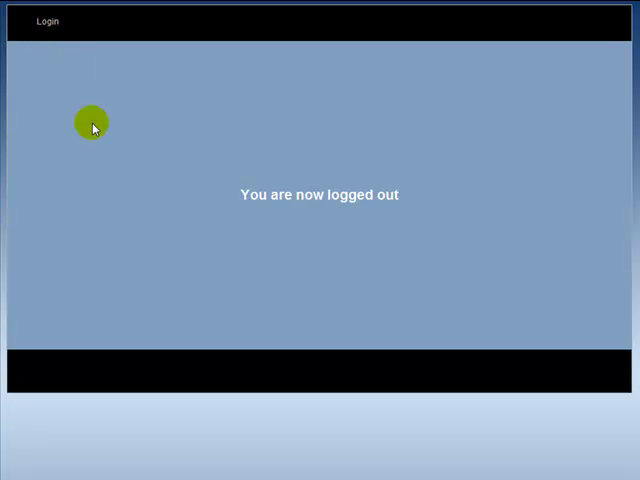